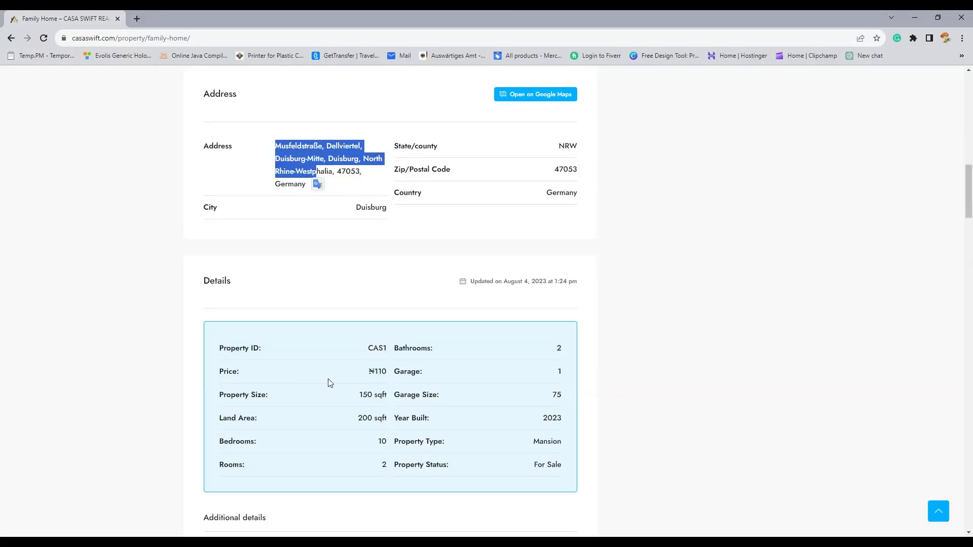
- Select part of the listing price, then scroll down to the Schedule a Tour form
double_click(377, 371)
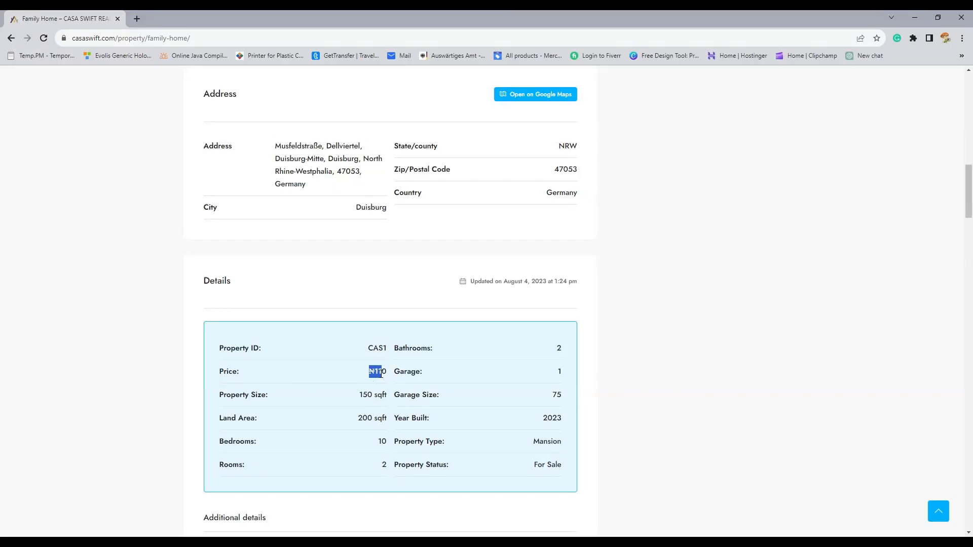
mouse_move(449, 411)
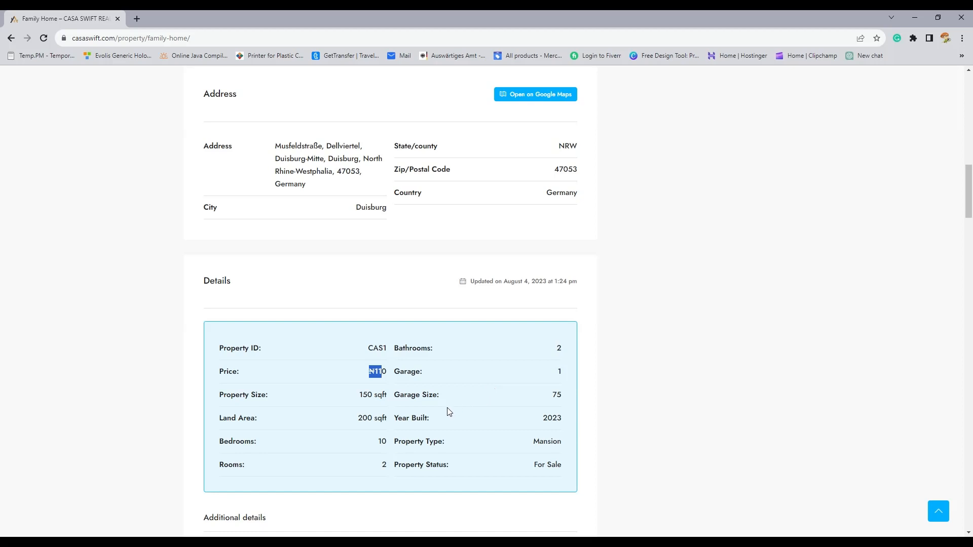
scroll("down", 3)
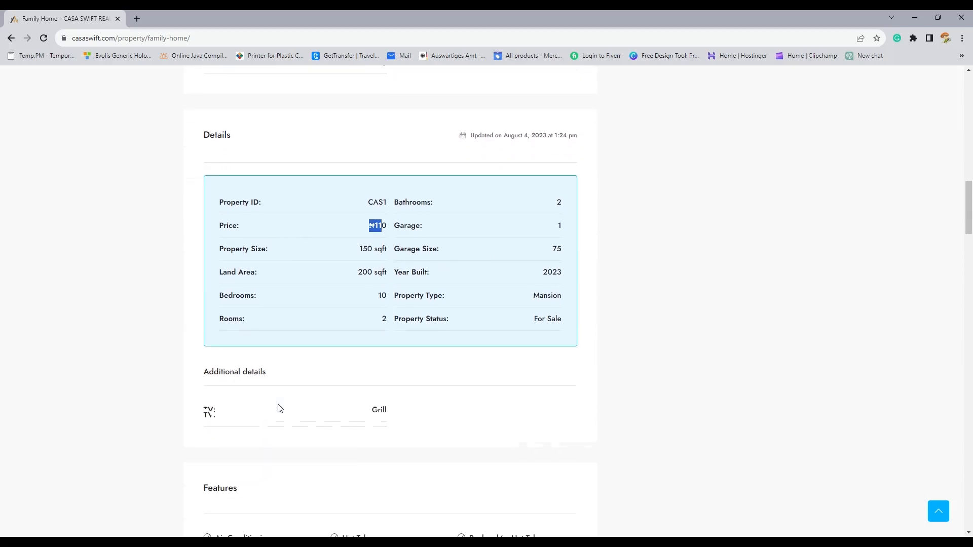
scroll("down", 3)
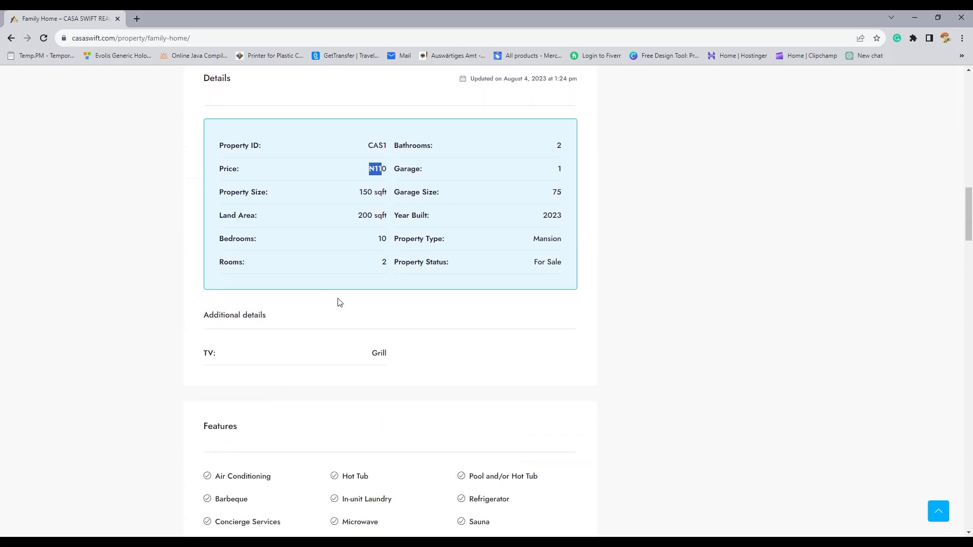
scroll("down", 3)
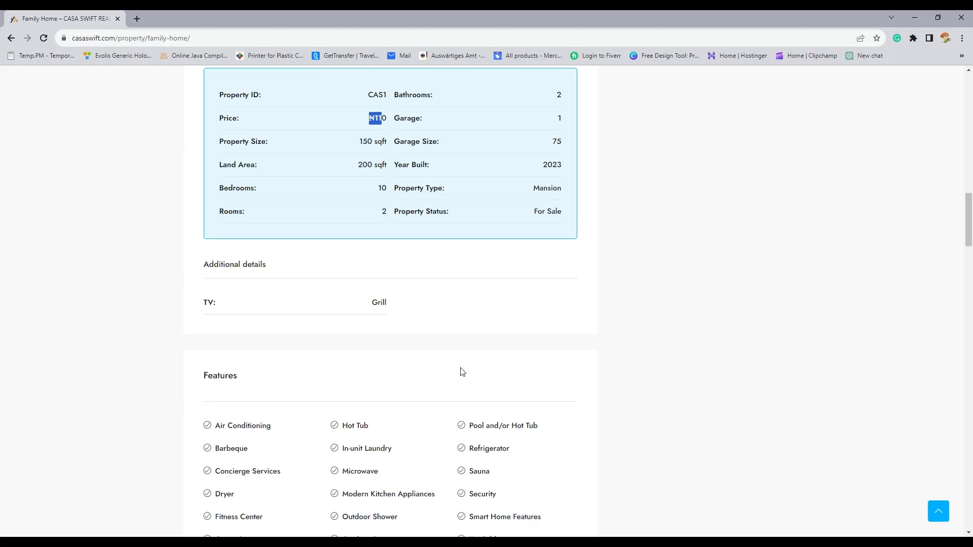
scroll("down", 3)
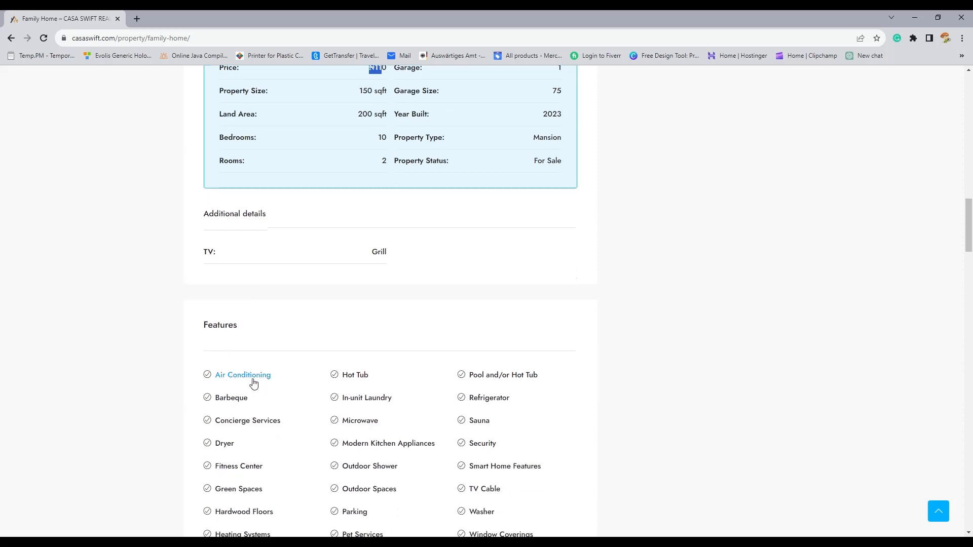
mouse_move(276, 390)
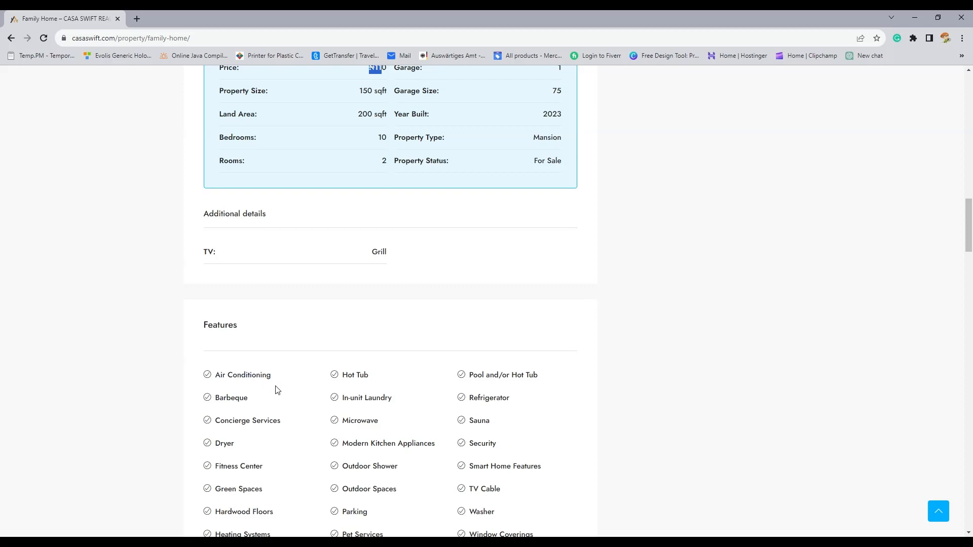
mouse_move(354, 376)
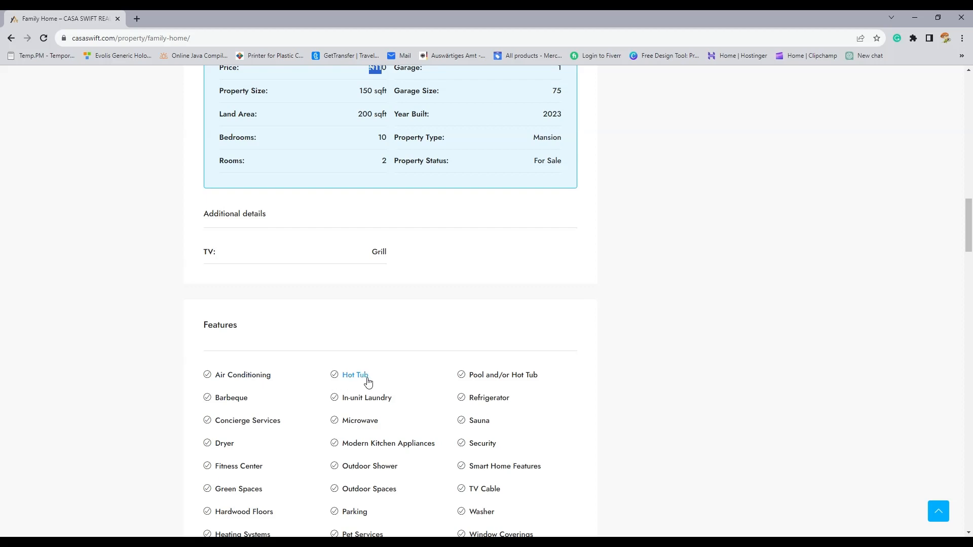
mouse_move(503, 375)
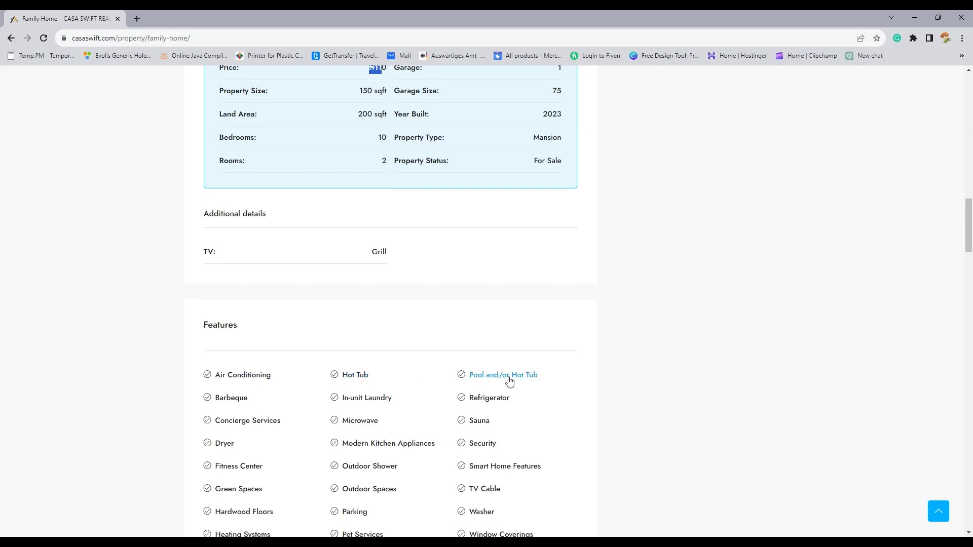
mouse_move(380, 395)
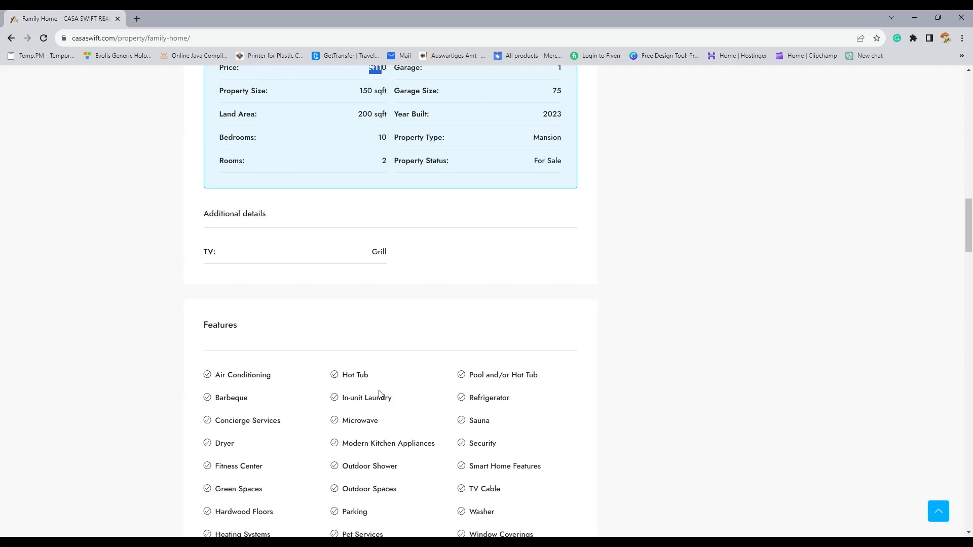
mouse_move(296, 410)
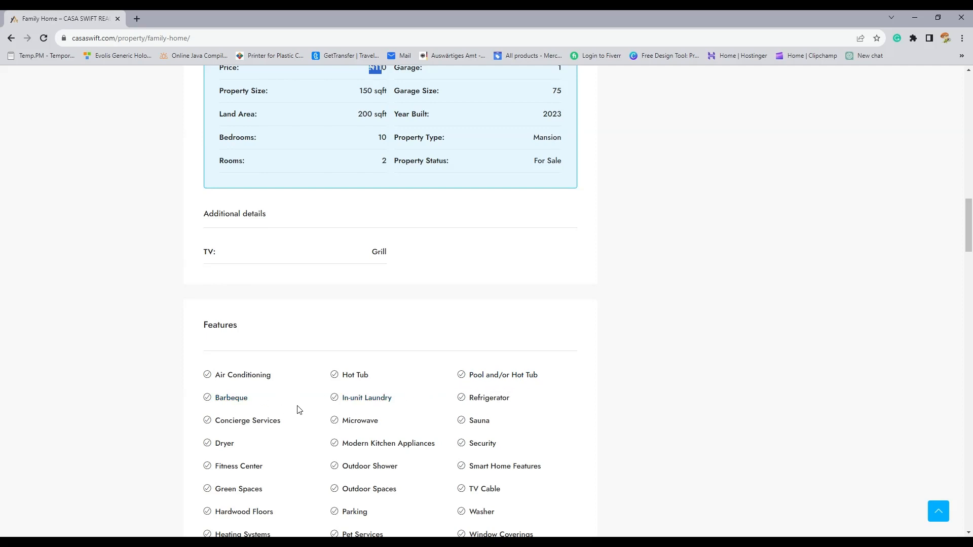
scroll("down", 3)
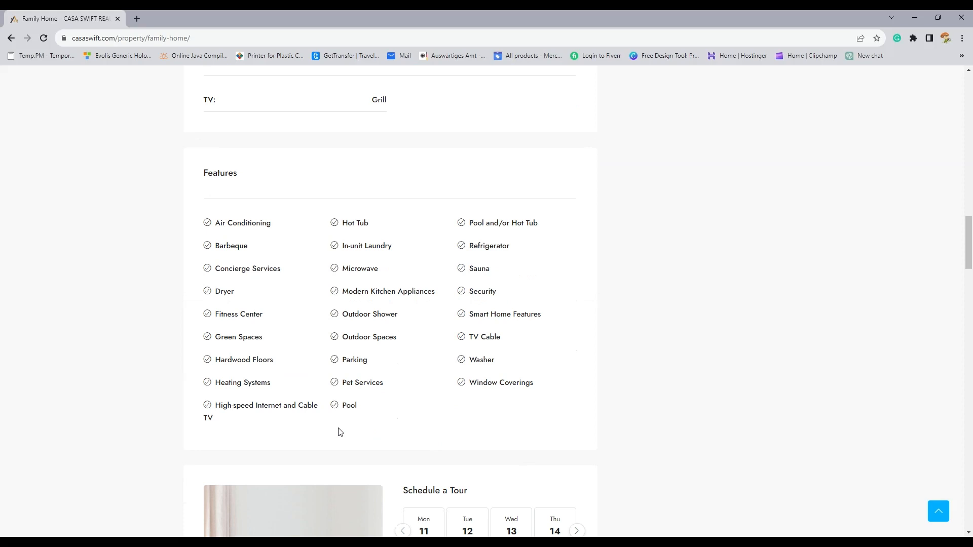
mouse_move(343, 395)
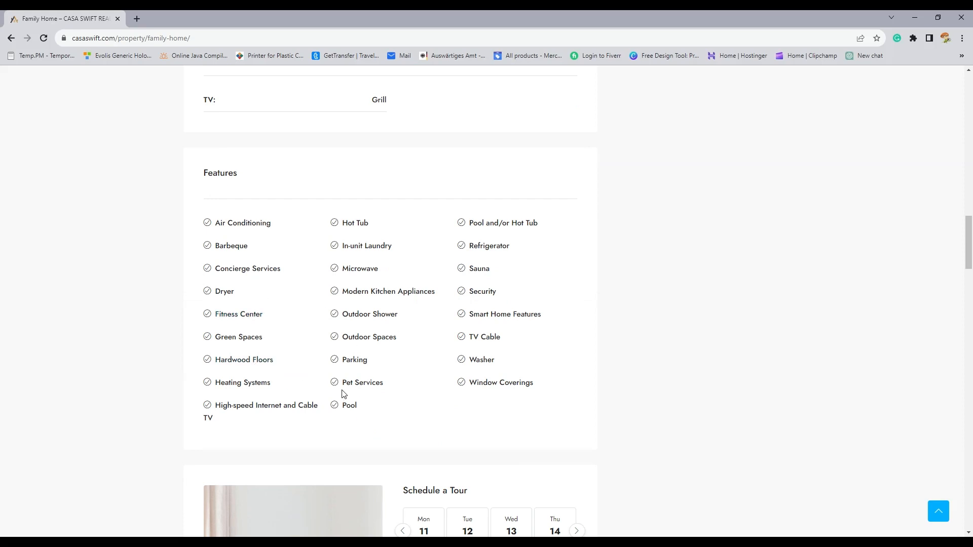
scroll("down", 3)
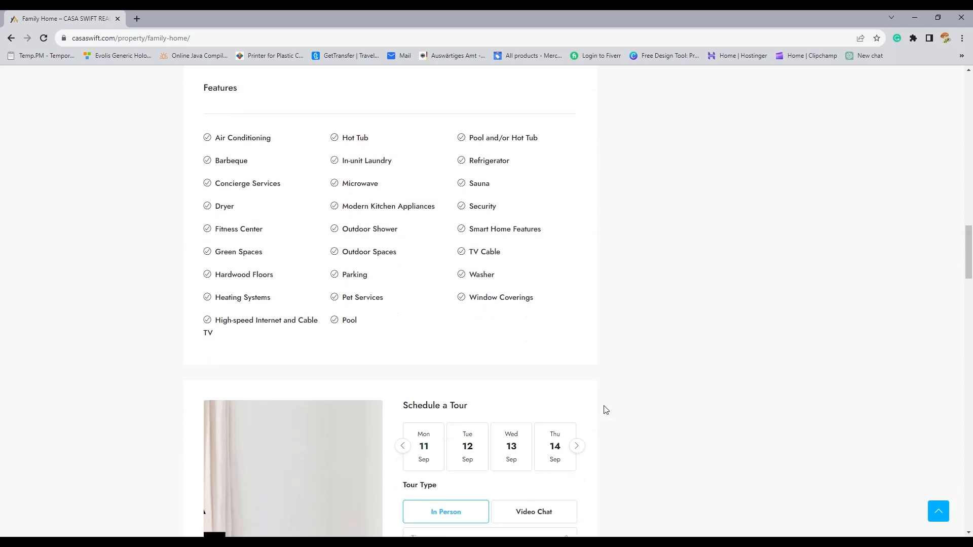
scroll("down", 3)
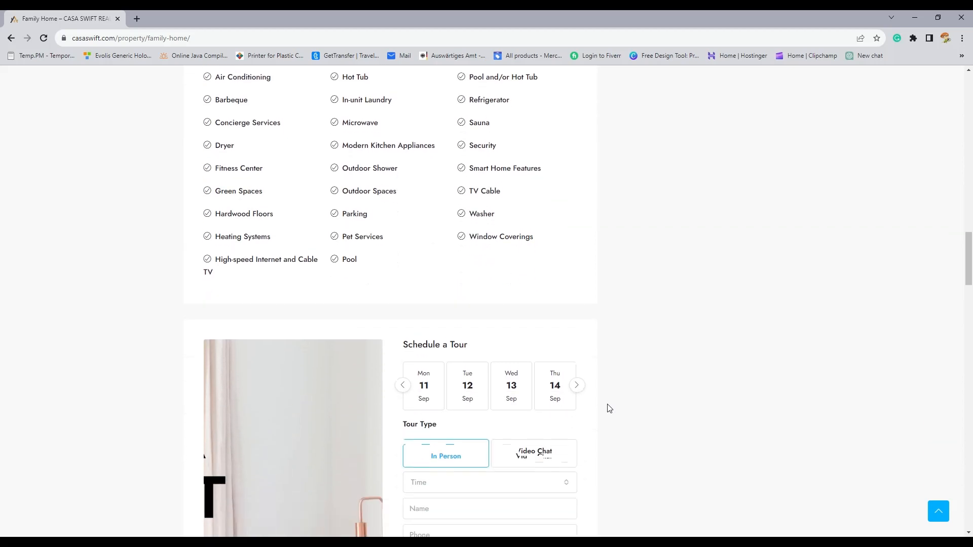
scroll("down", 3)
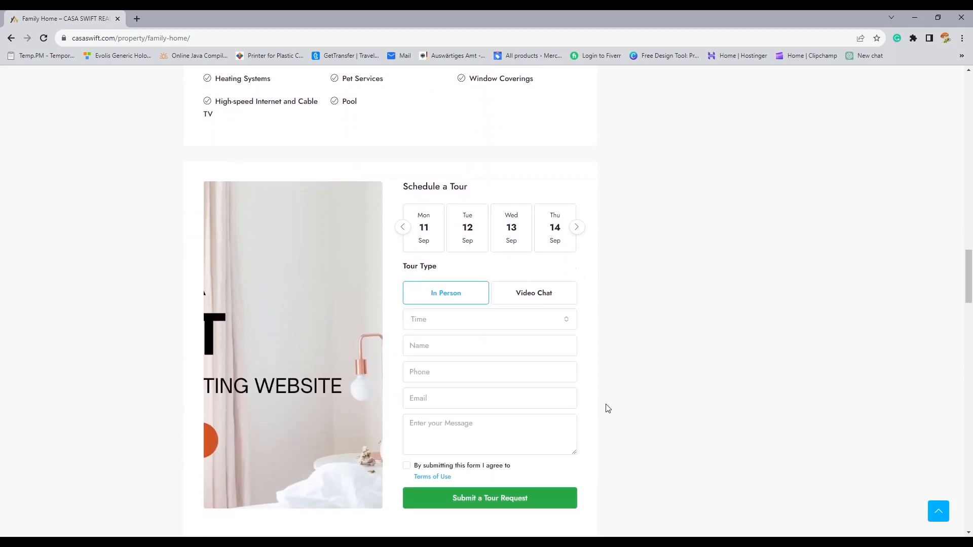
mouse_move(605, 404)
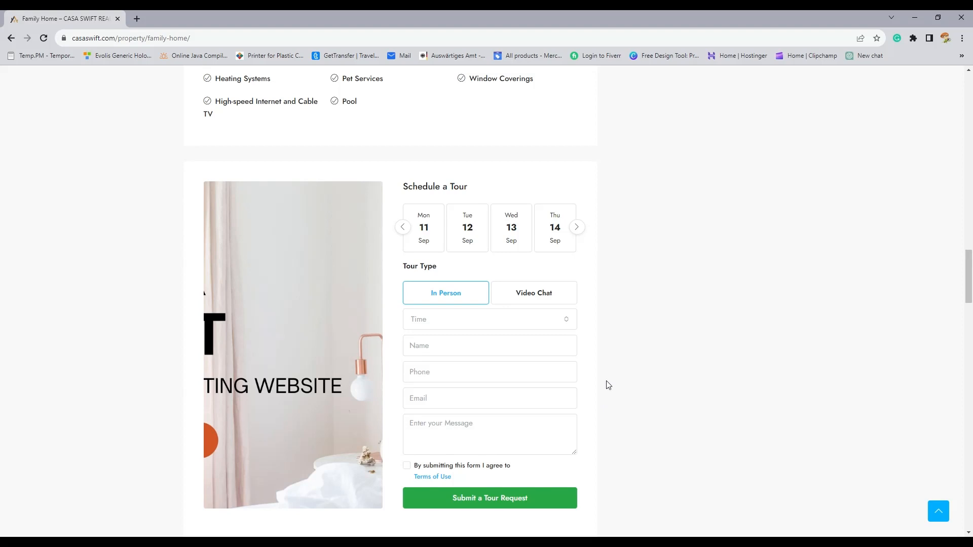
- Pick Tuesday 12 September as the tour date and a 10:15 pm time
left_click(467, 227)
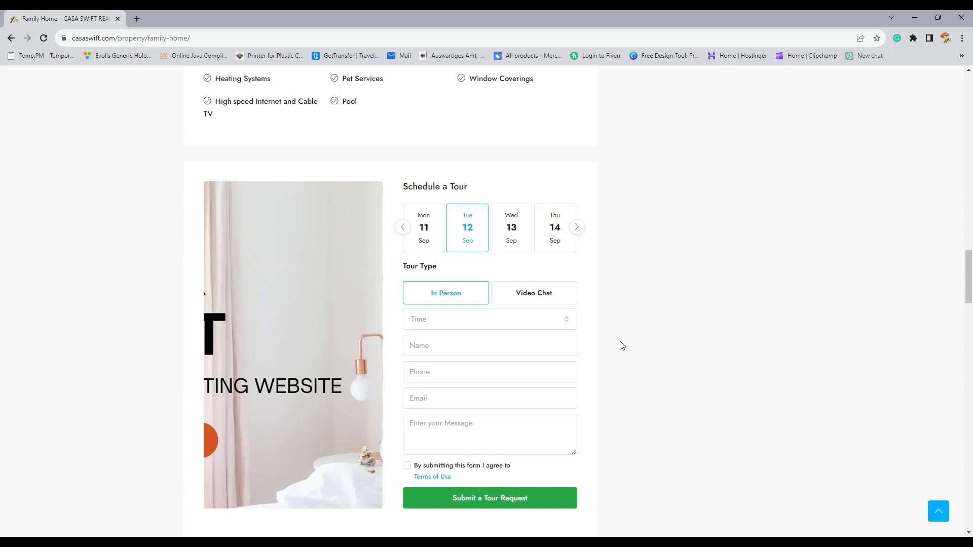
mouse_move(446, 293)
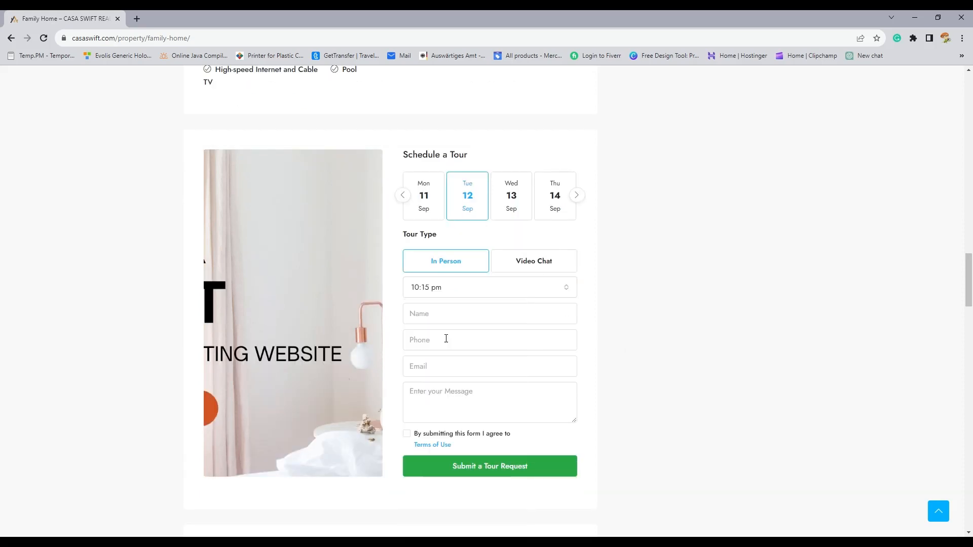
left_click(489, 314)
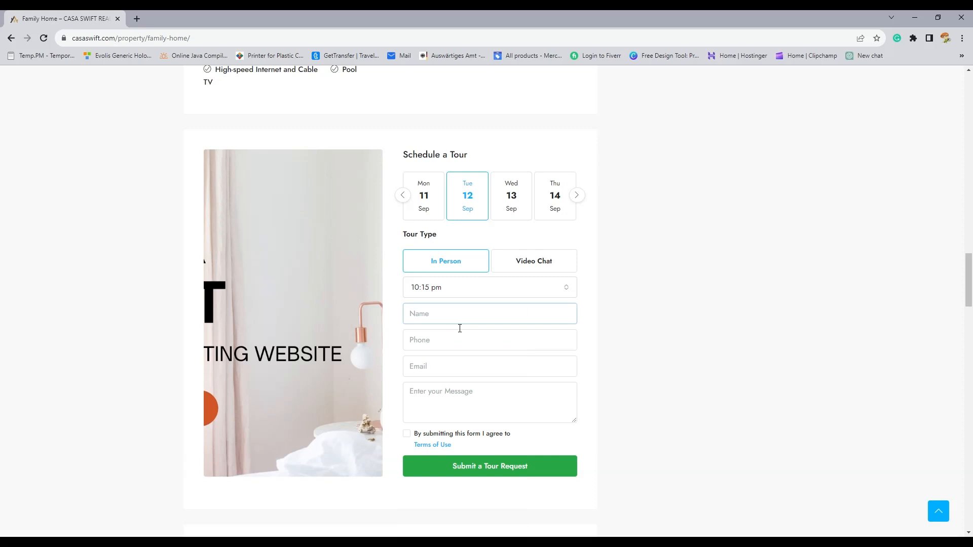
left_click(489, 366)
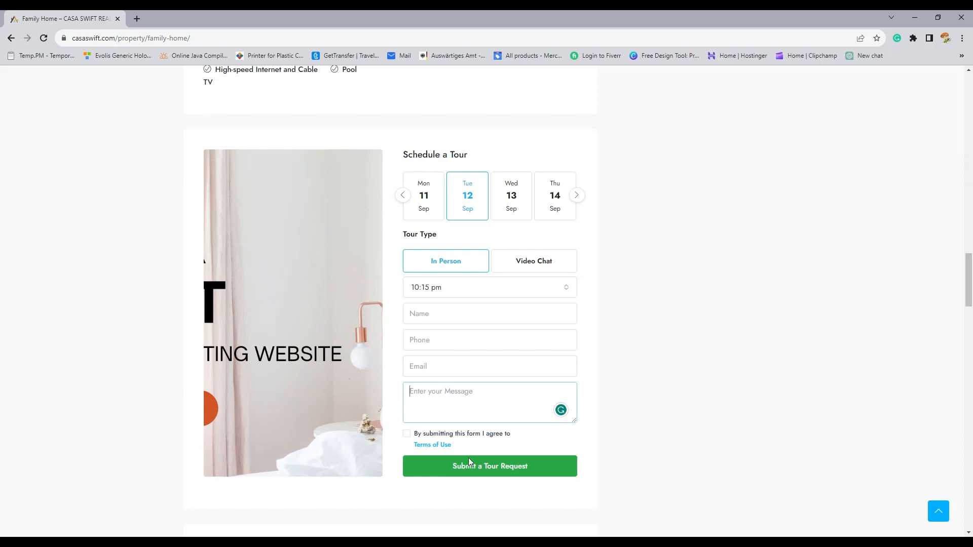
mouse_move(408, 203)
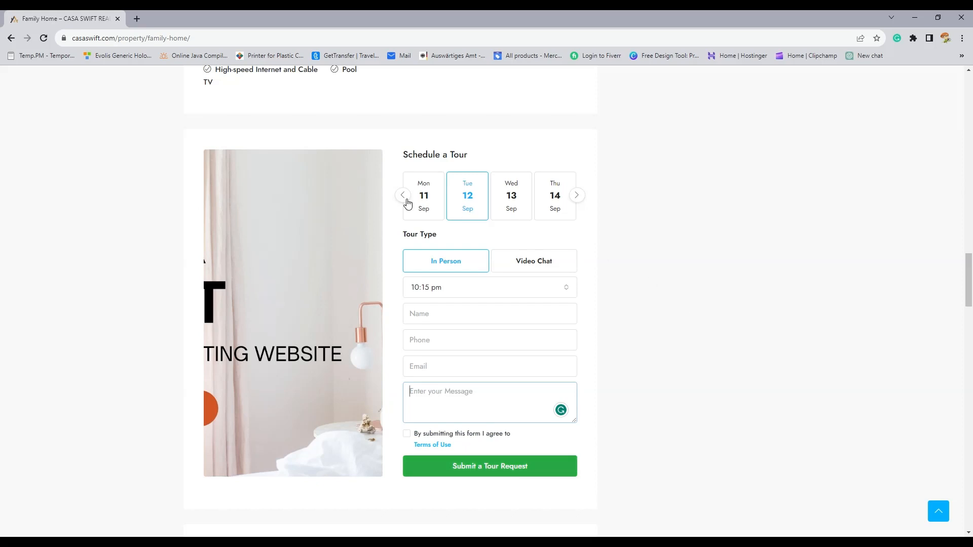
mouse_move(476, 321)
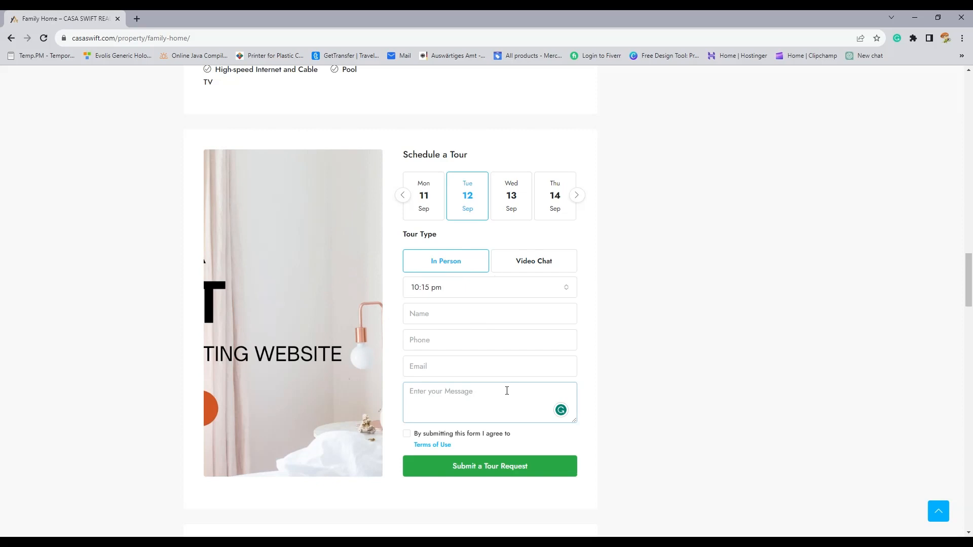
mouse_move(500, 387)
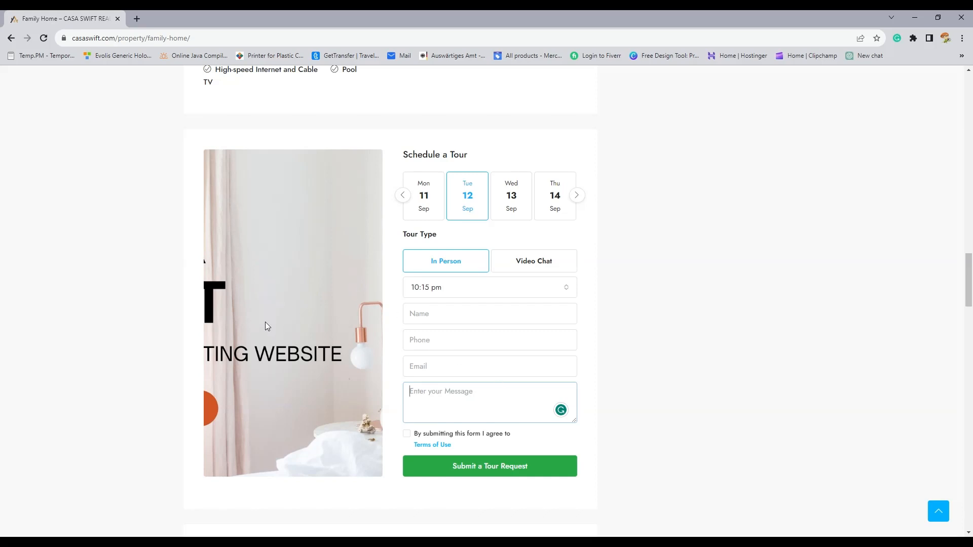
mouse_move(272, 342)
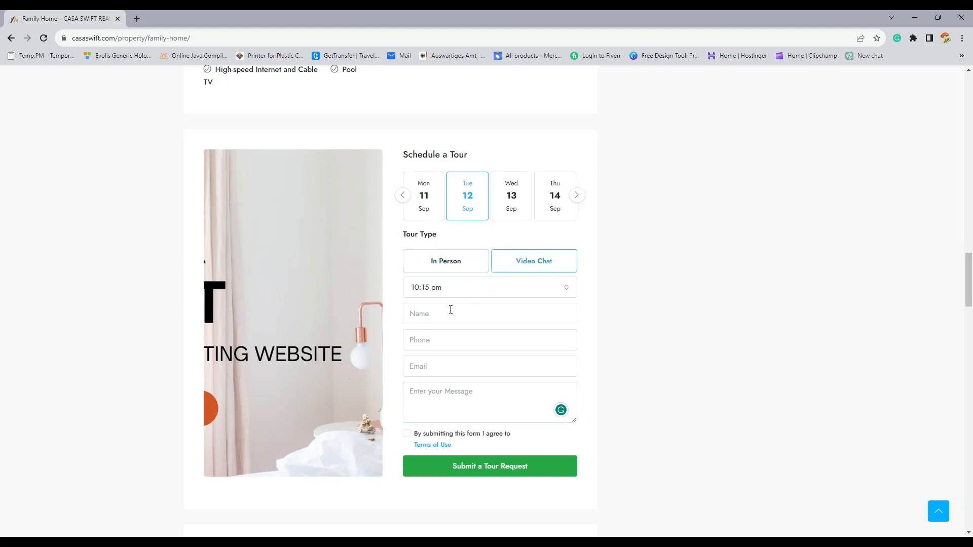
mouse_move(500, 399)
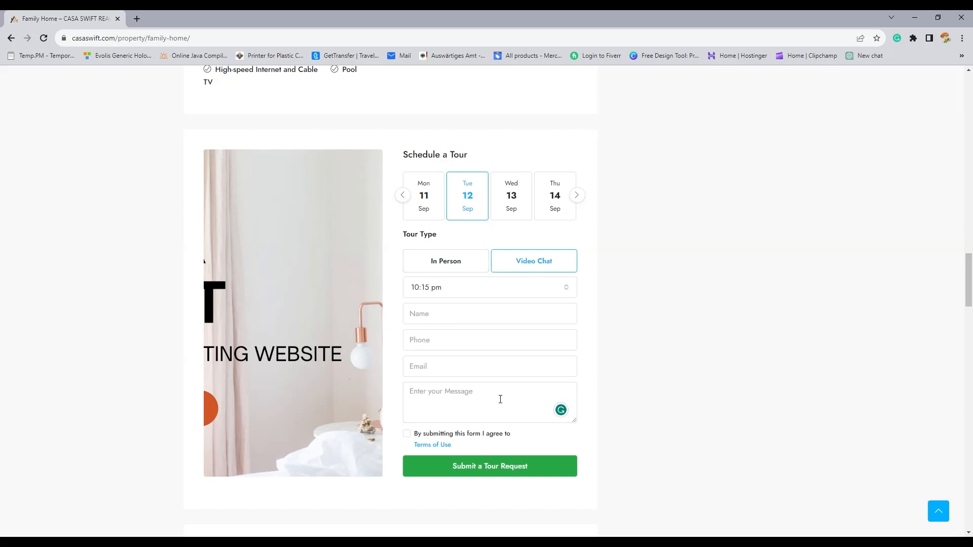
mouse_move(505, 321)
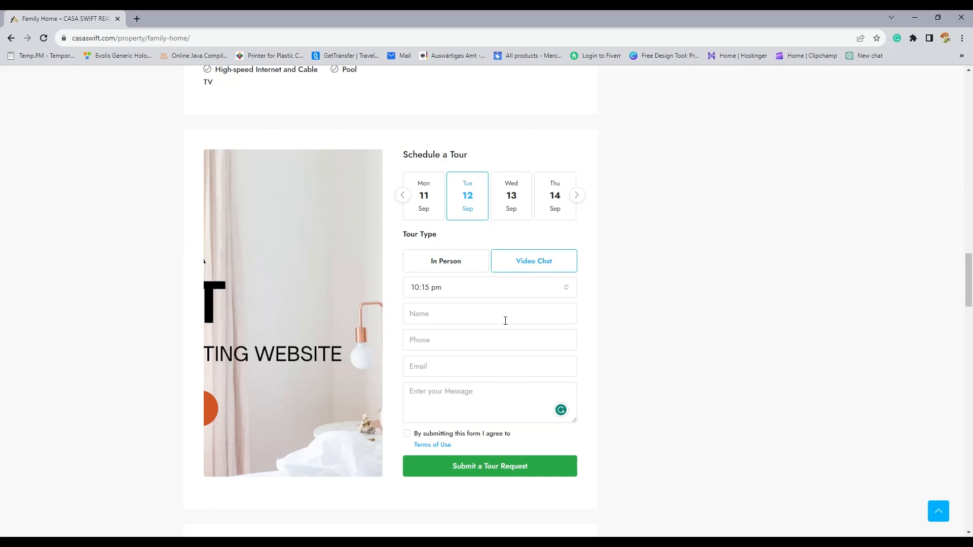
mouse_move(511, 307)
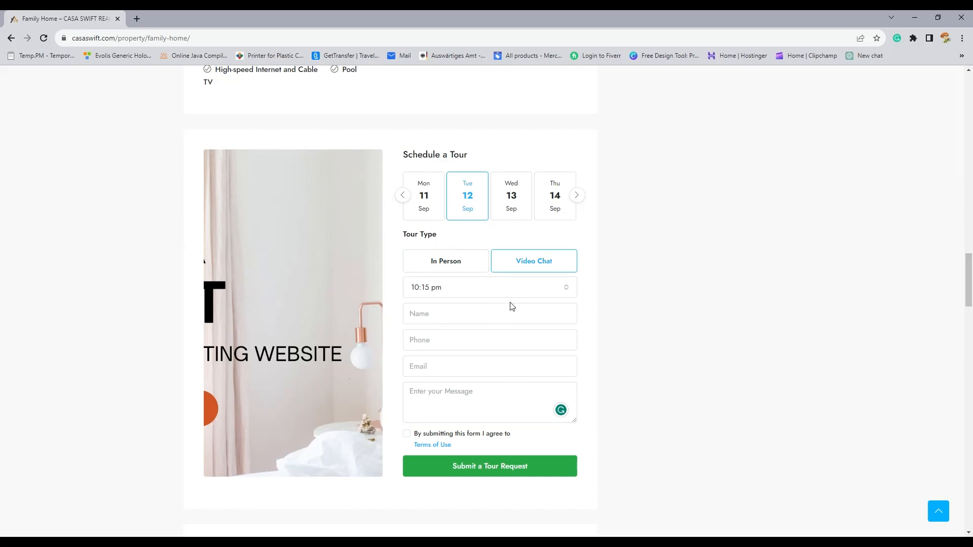
- Scroll past Schedule a Tour to the Floor Plans entry and embedded video
scroll("up", 3)
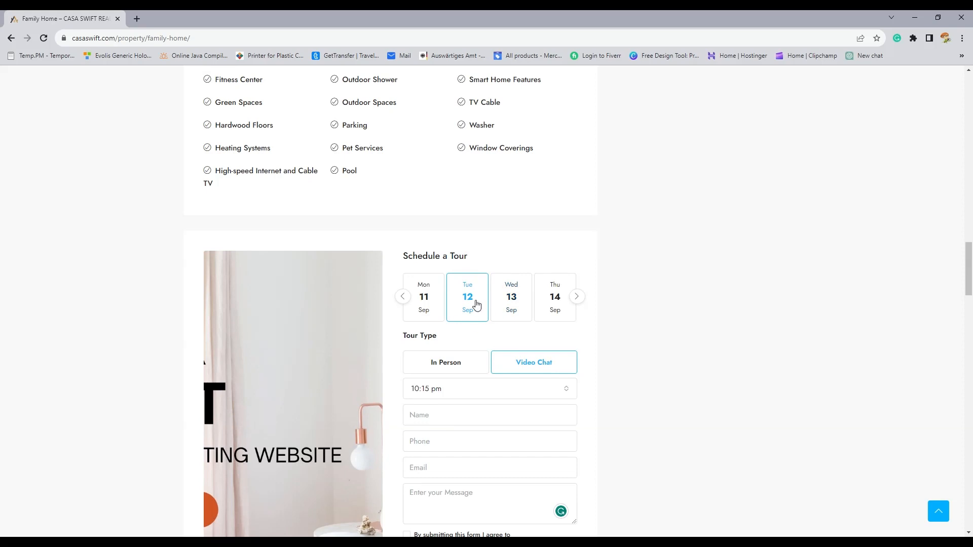
mouse_move(449, 391)
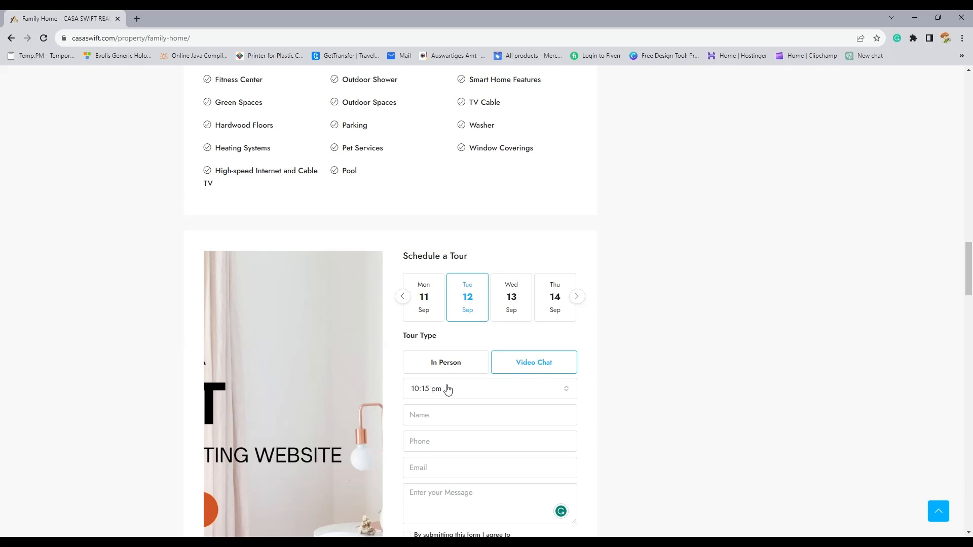
scroll("down", 3)
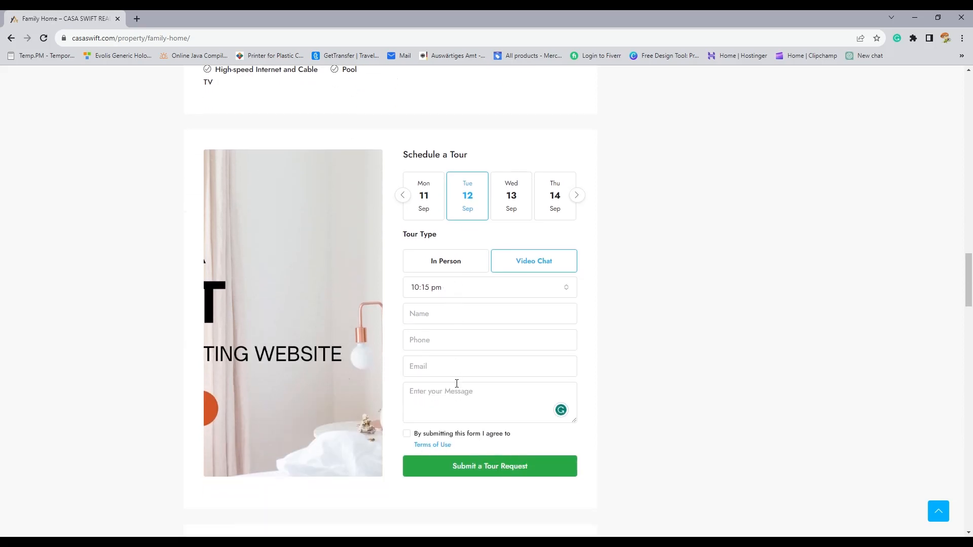
scroll("down", 3)
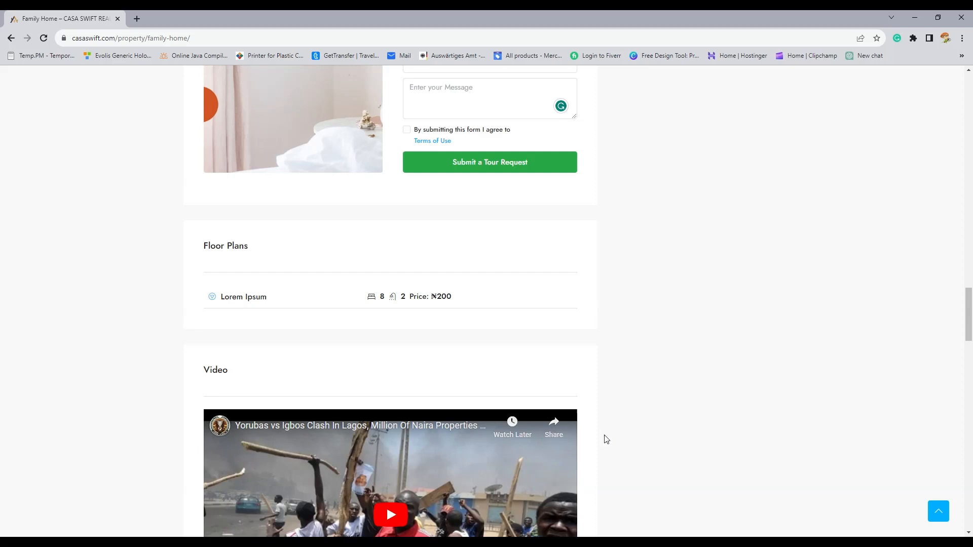
scroll("down", 3)
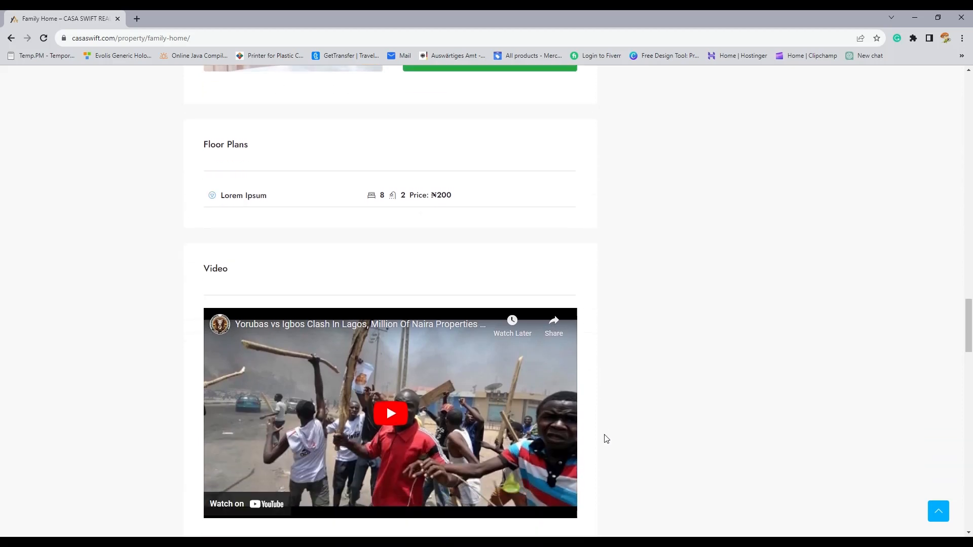
mouse_move(242, 302)
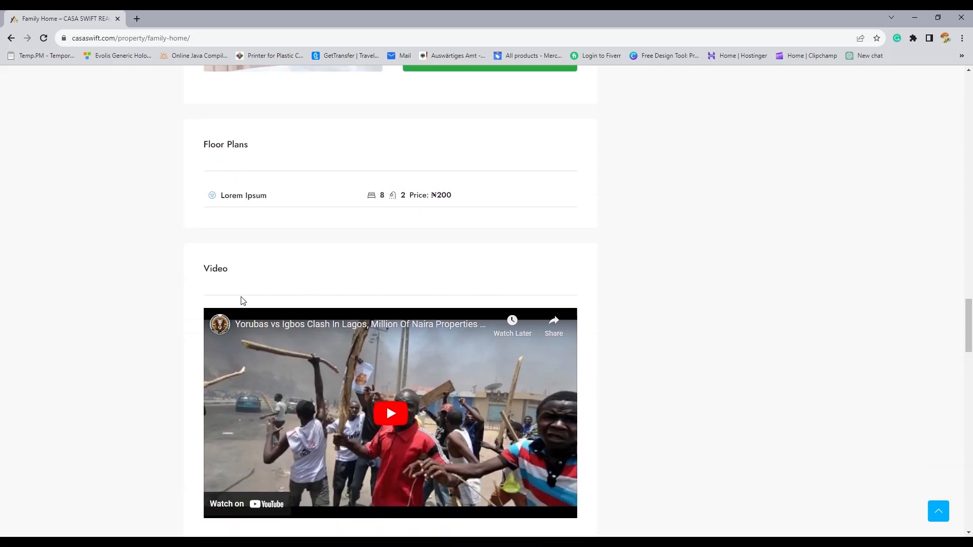
mouse_move(191, 299)
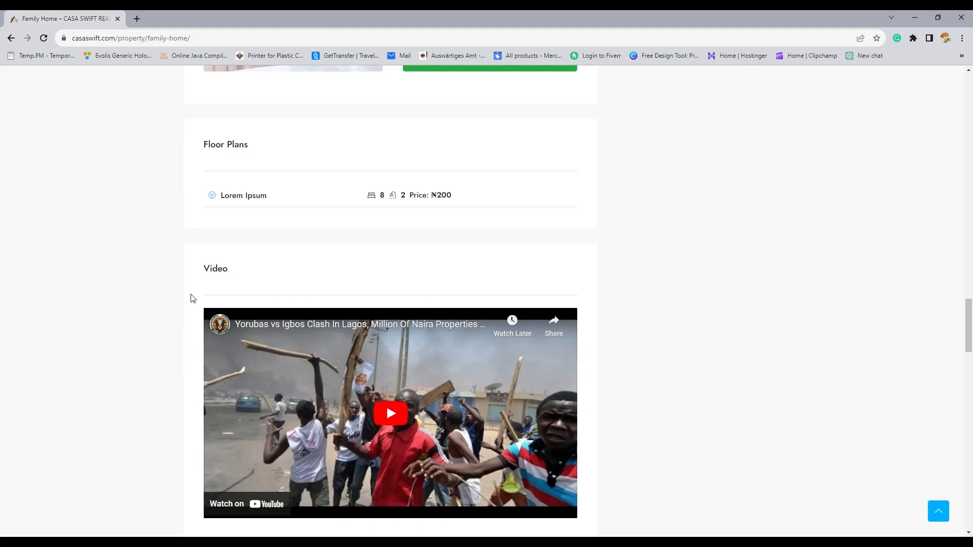
mouse_move(570, 375)
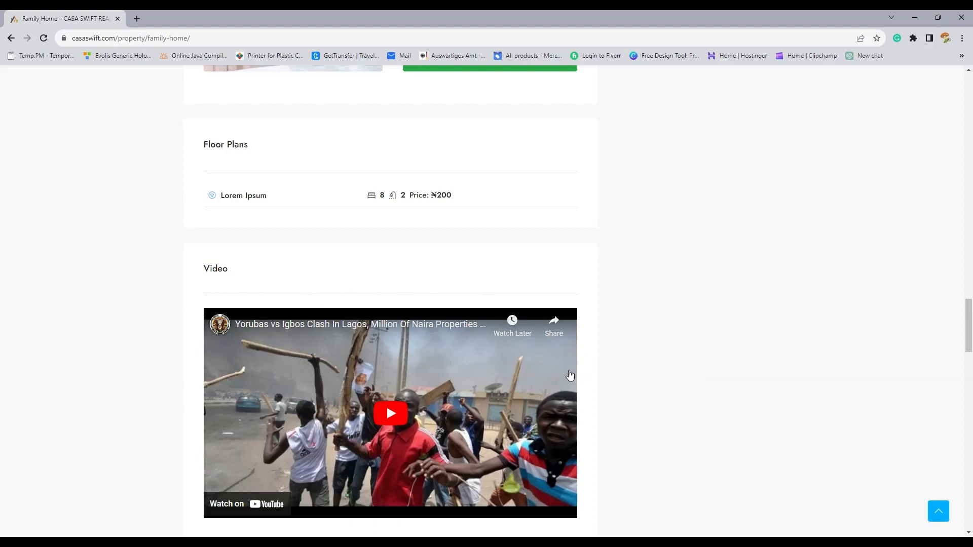
- Scroll to the Mortgage Calculator, mark the ₦417.32 monthly figure, and show all fields
scroll("down", 3)
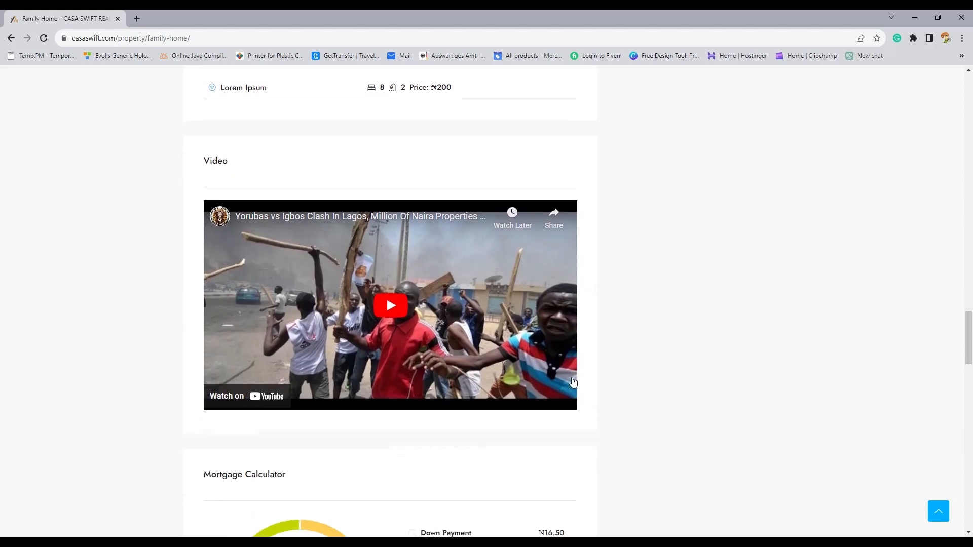
scroll("down", 3)
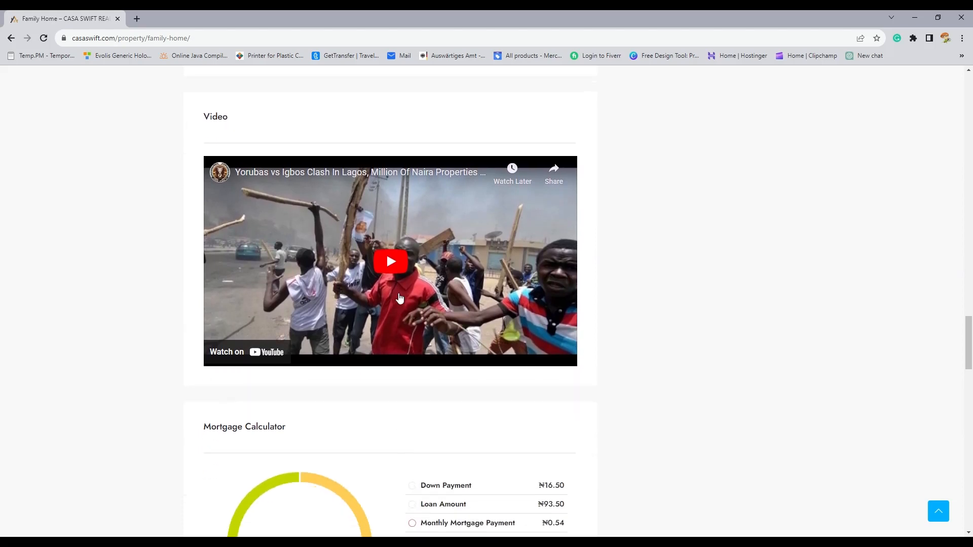
mouse_move(534, 371)
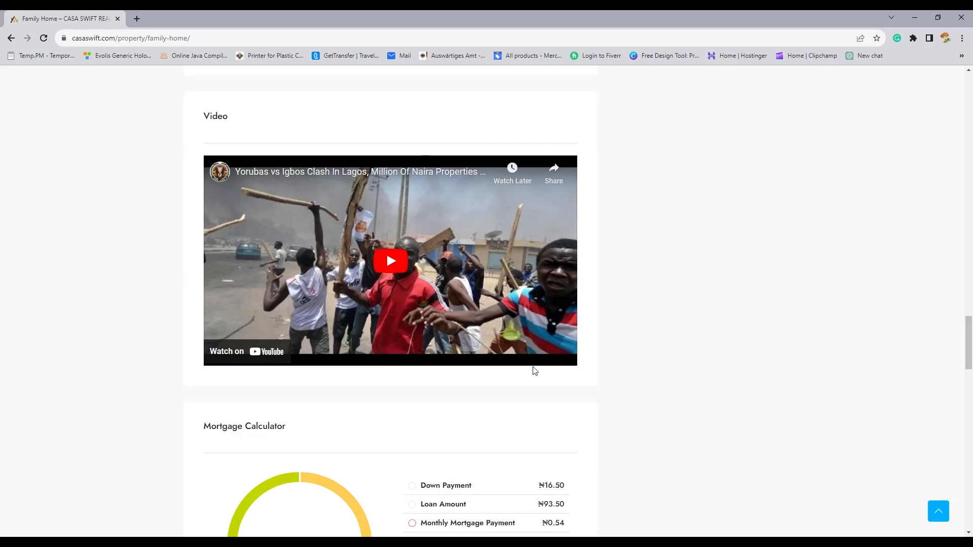
scroll("down", 3)
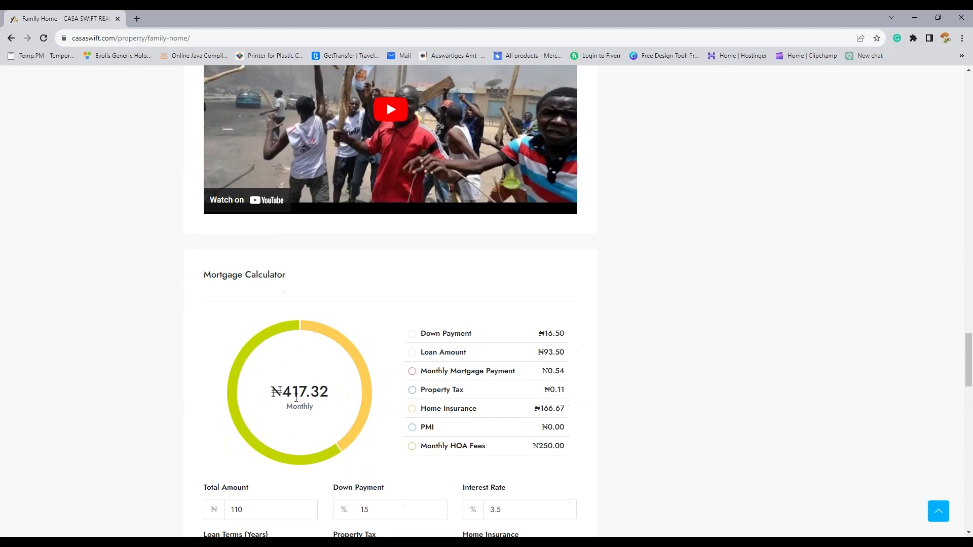
double_click(293, 392)
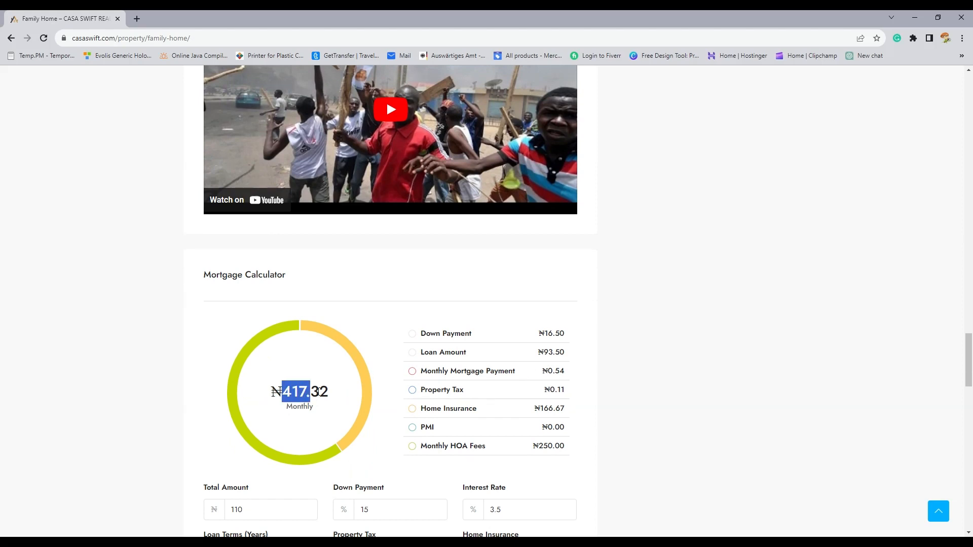
mouse_move(470, 401)
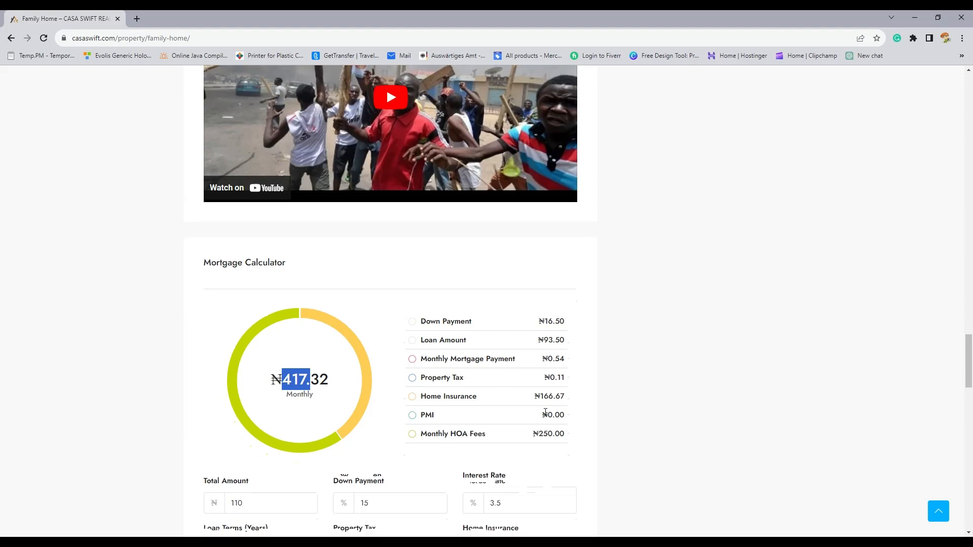
scroll("down", 3)
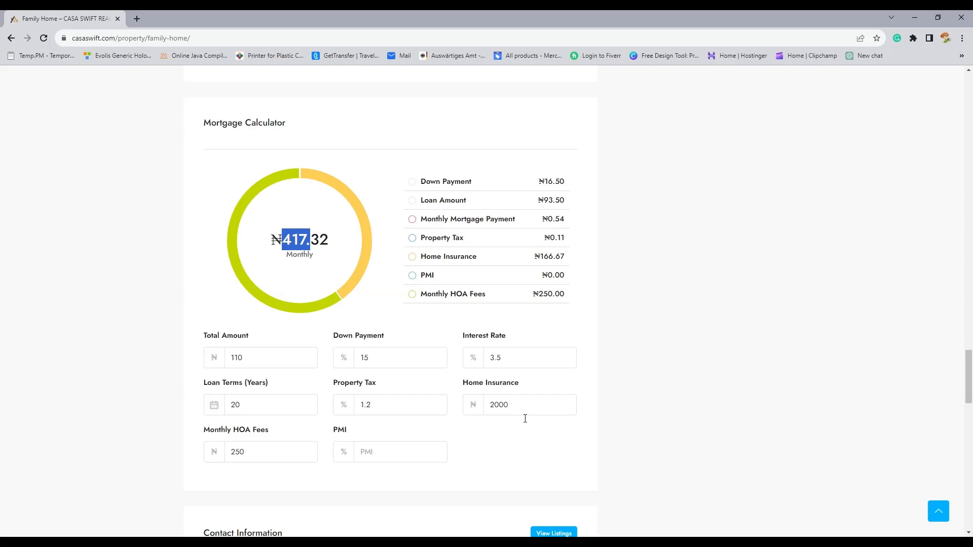
scroll("down", 3)
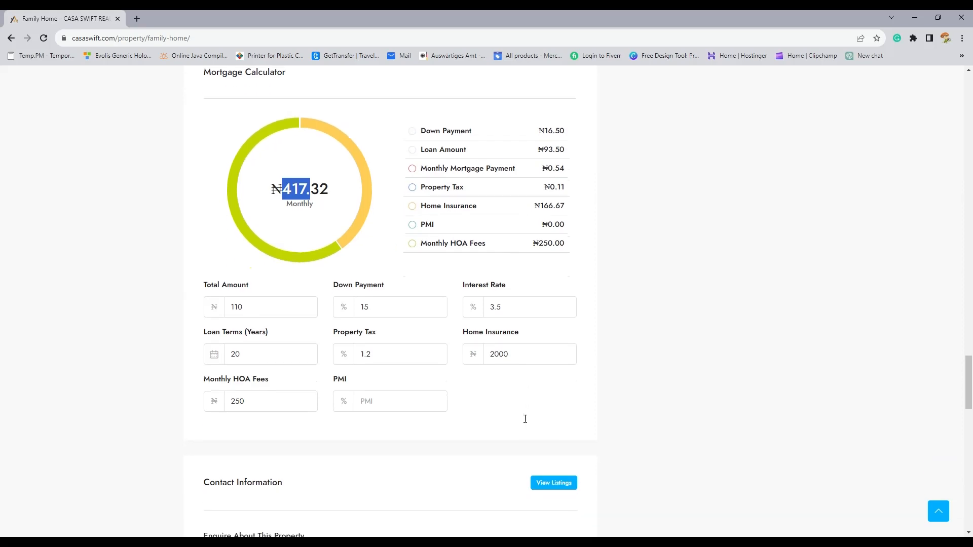
- Scroll briefly toward the contact form, then back up to the listing title and ₦110 price
scroll("down", 3)
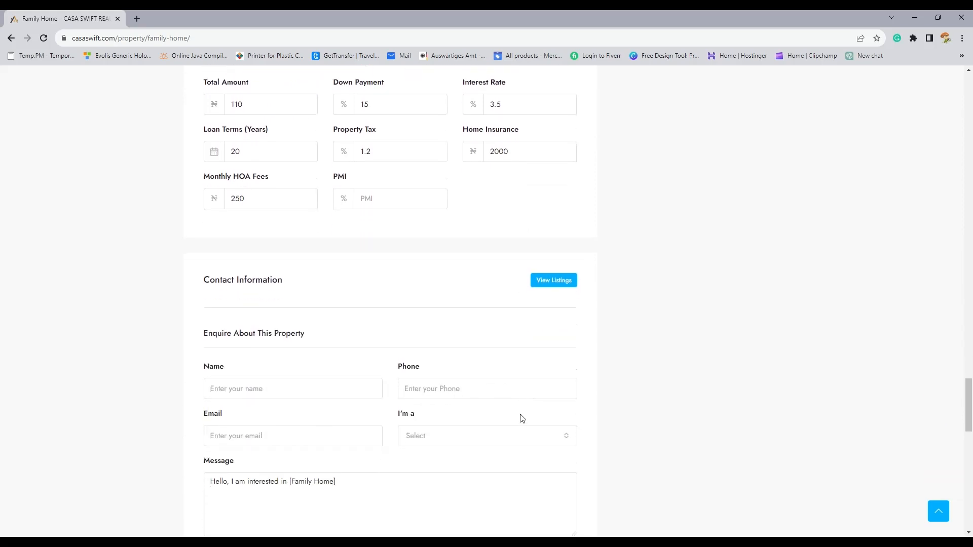
scroll("up", 3)
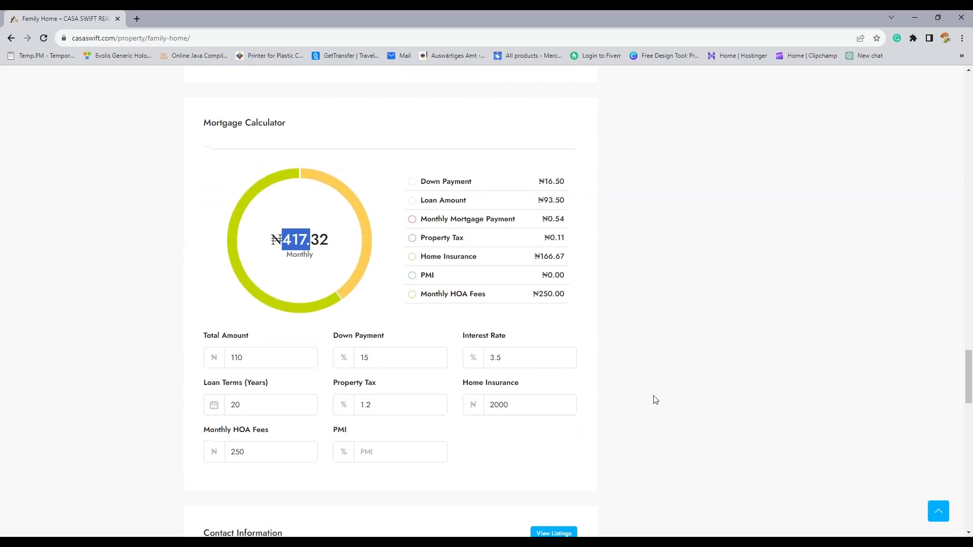
scroll("down", 3)
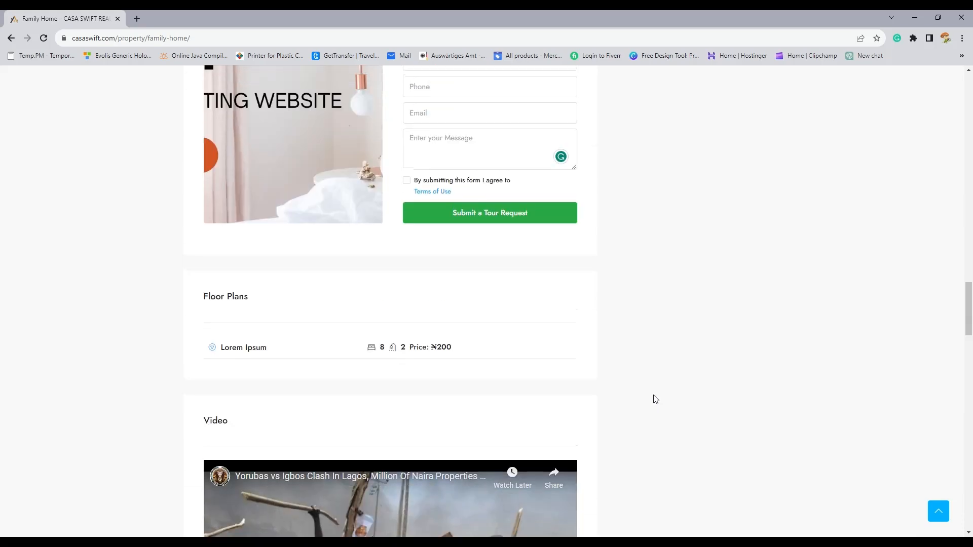
scroll("up", 3)
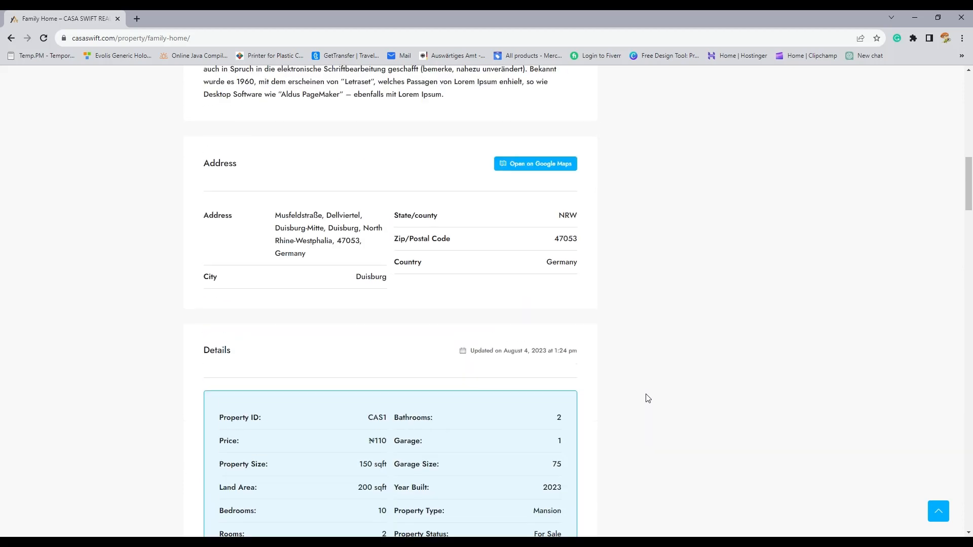
scroll("up", 3)
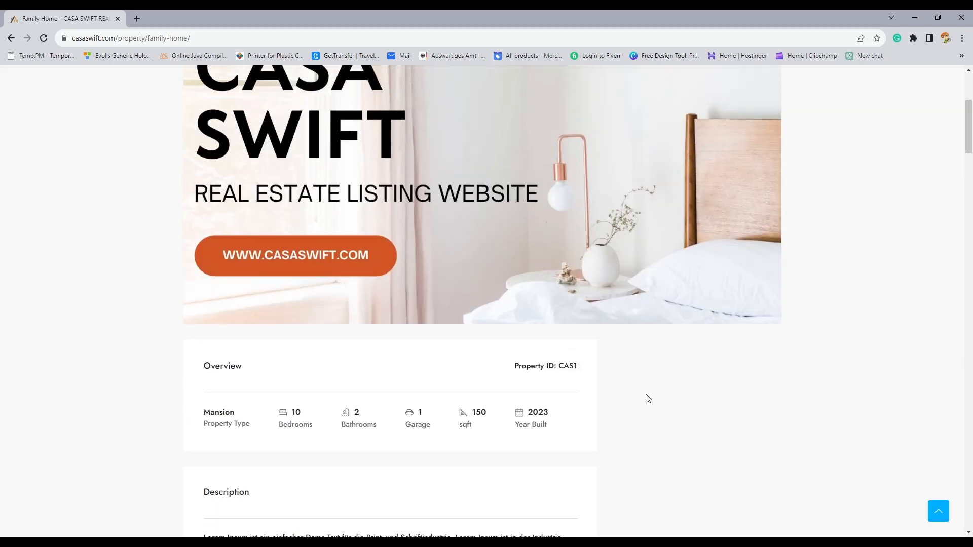
scroll("up", 3)
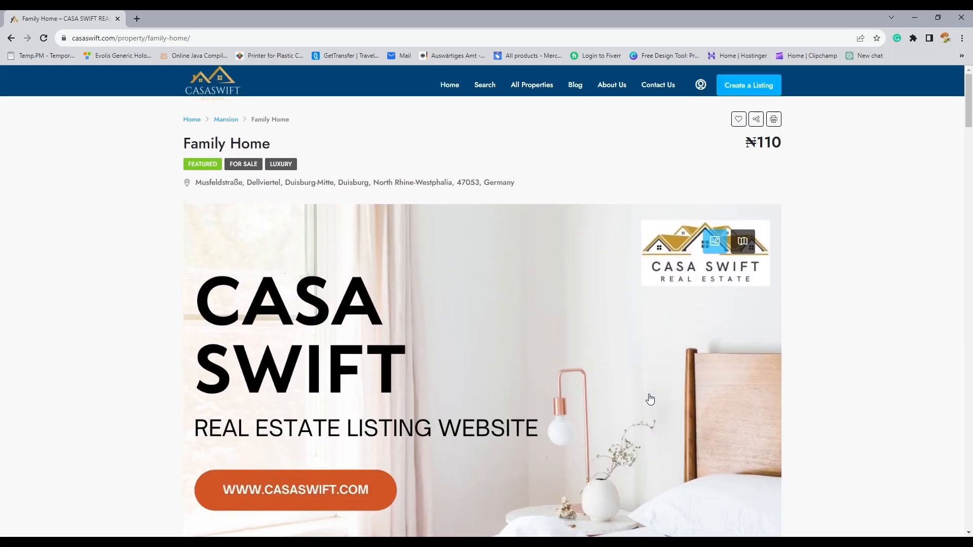
mouse_move(596, 376)
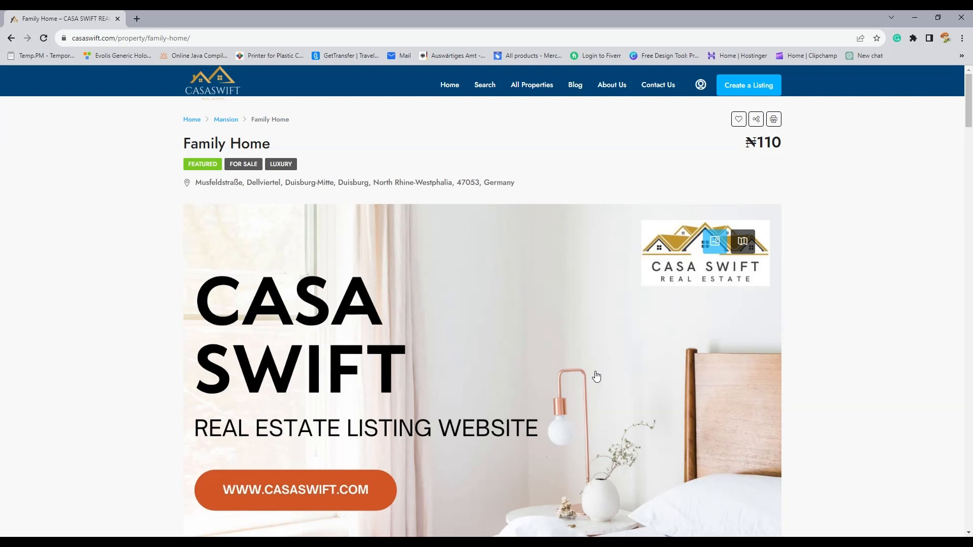
mouse_move(563, 196)
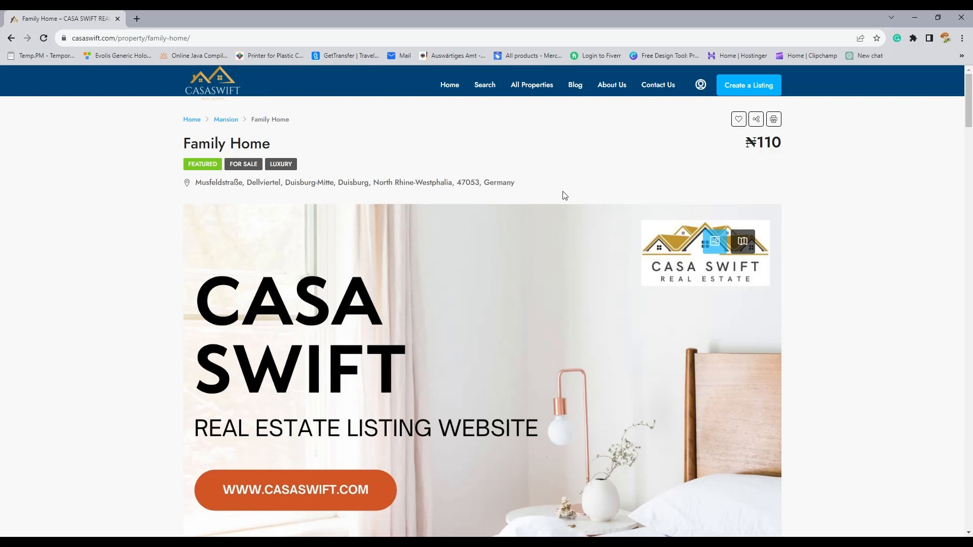
mouse_move(749, 85)
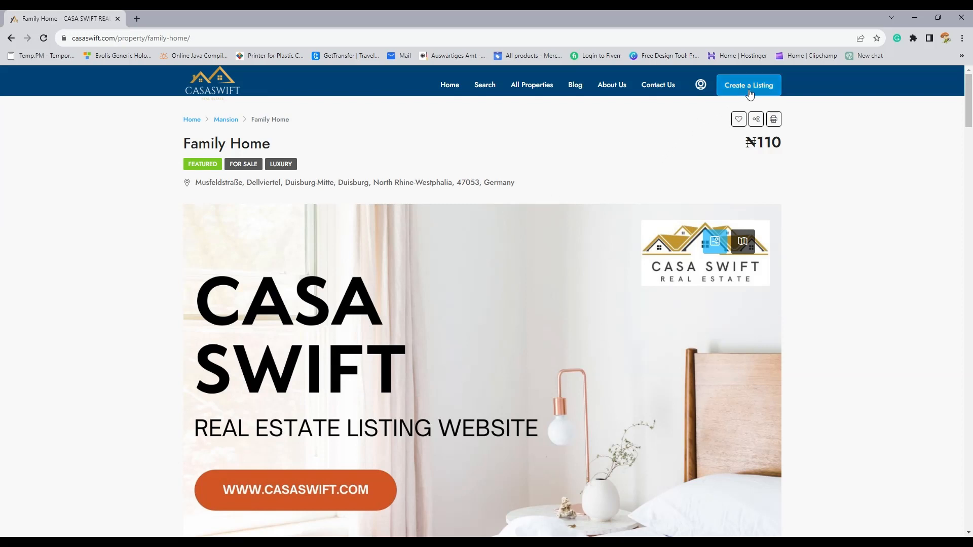
- Go to Create a Listing, scroll the empty property form, and bring up the Login/Register popup
left_click(748, 86)
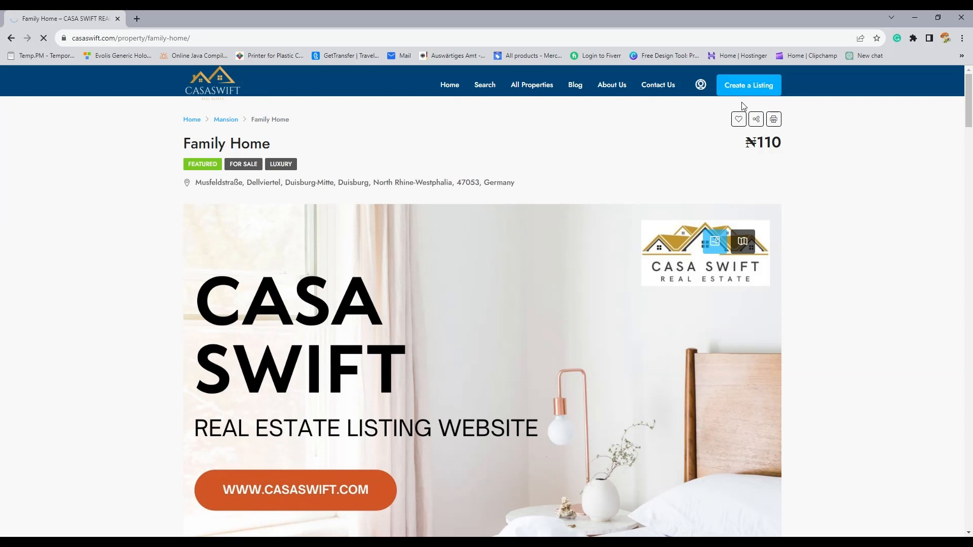
left_click(748, 86)
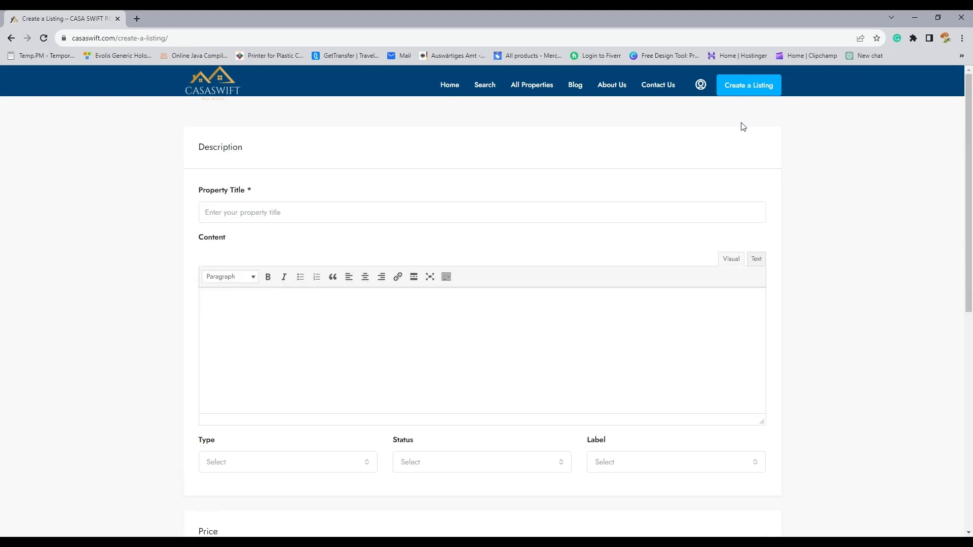
scroll("down", 3)
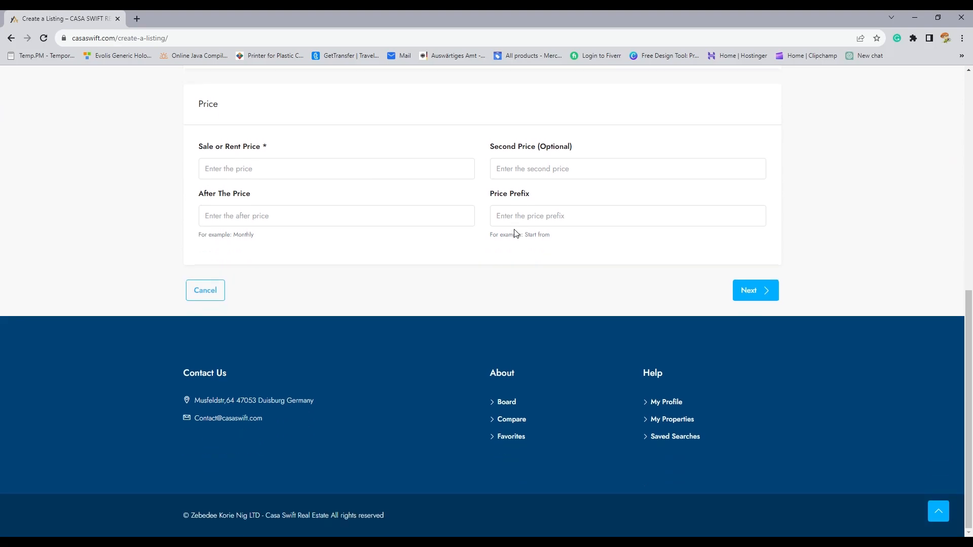
mouse_move(772, 275)
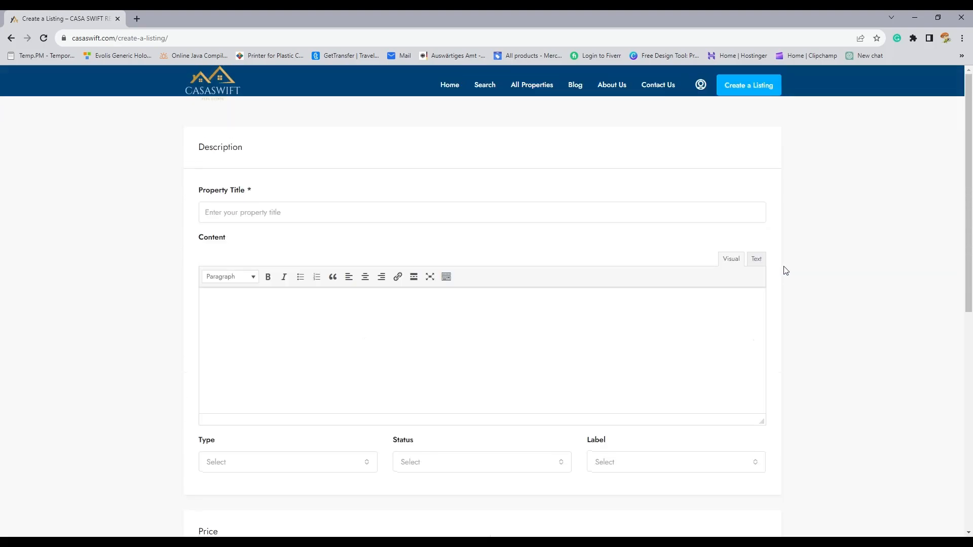
mouse_move(724, 163)
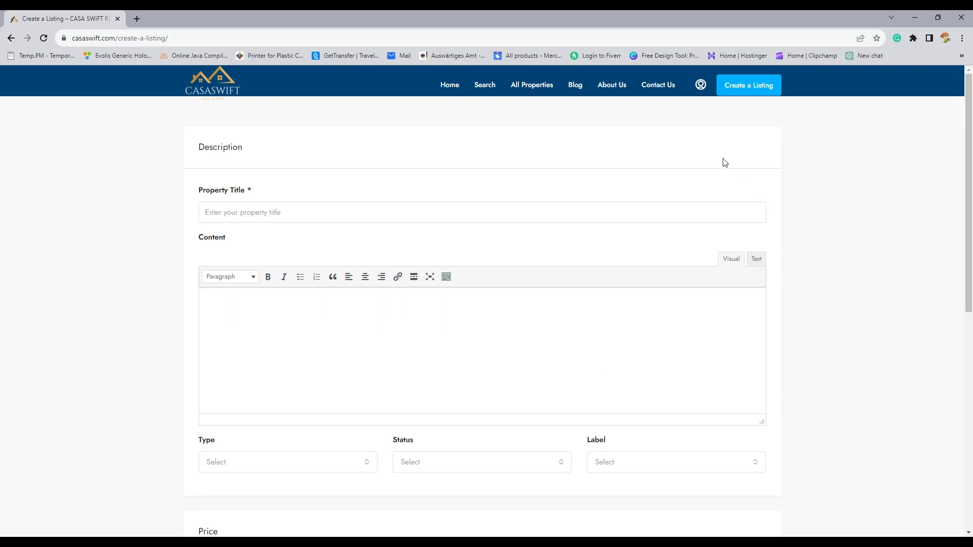
left_click(700, 85)
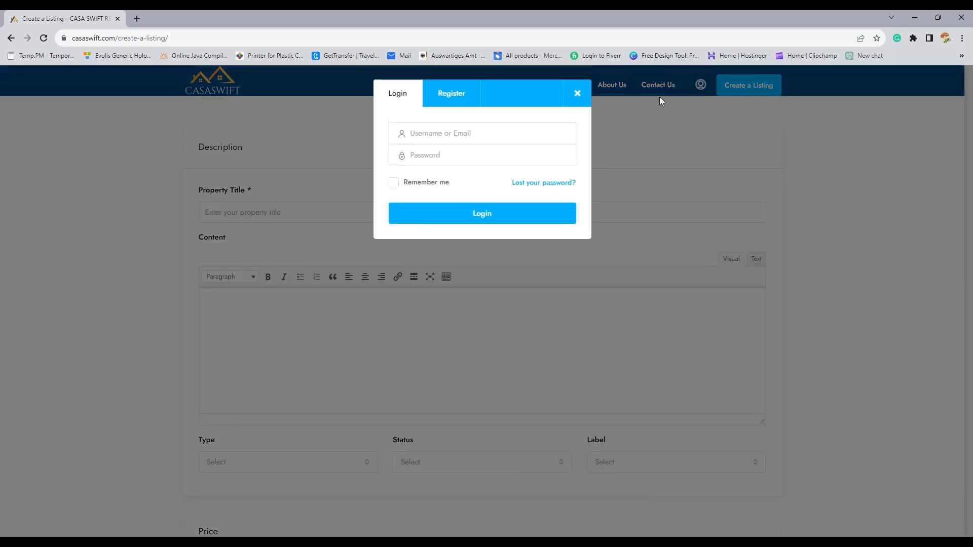